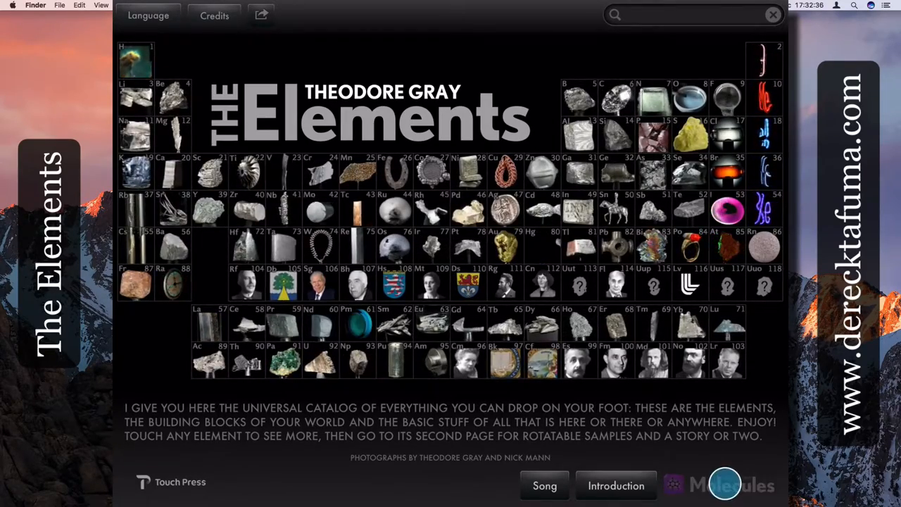
Step: Switch from The Elements periodic table to the Molecules companion app's chapter list
left_click(725, 485)
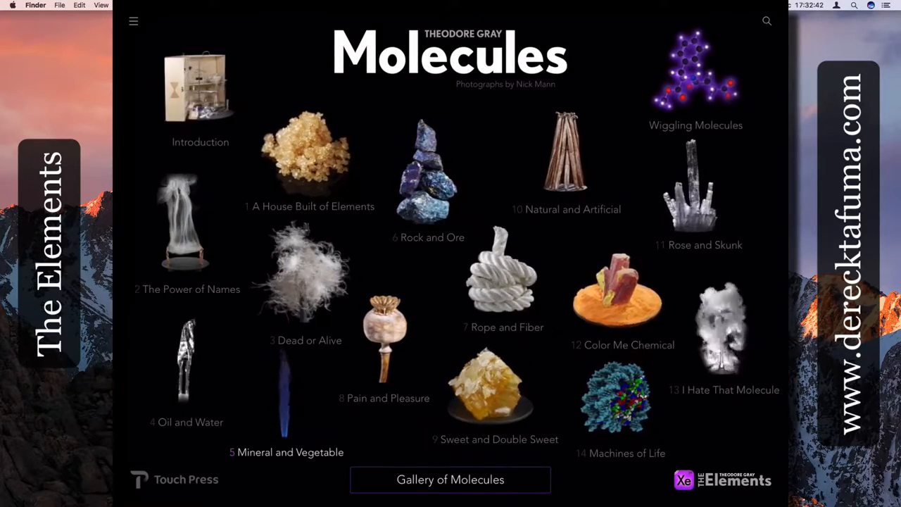
Step: Leave Molecules via The Elements logo to reach the periodic table home screen
left_click(722, 480)
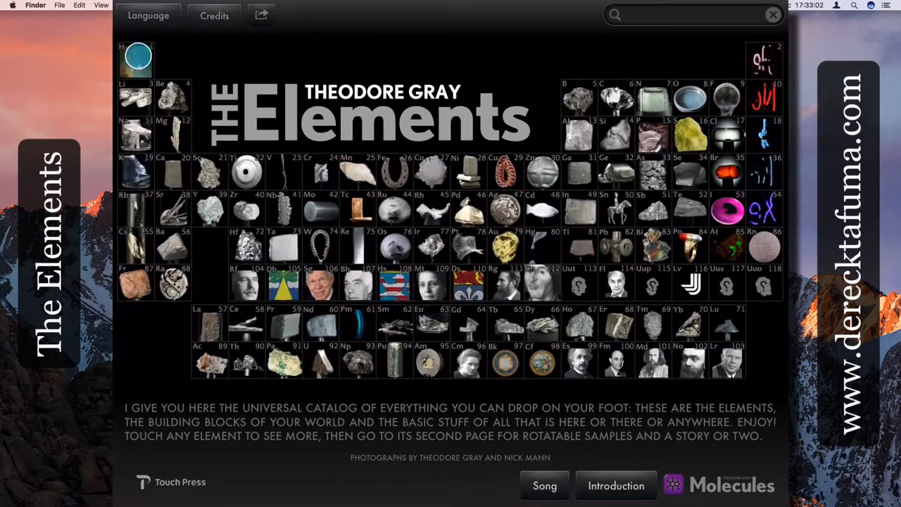
left_click(135, 60)
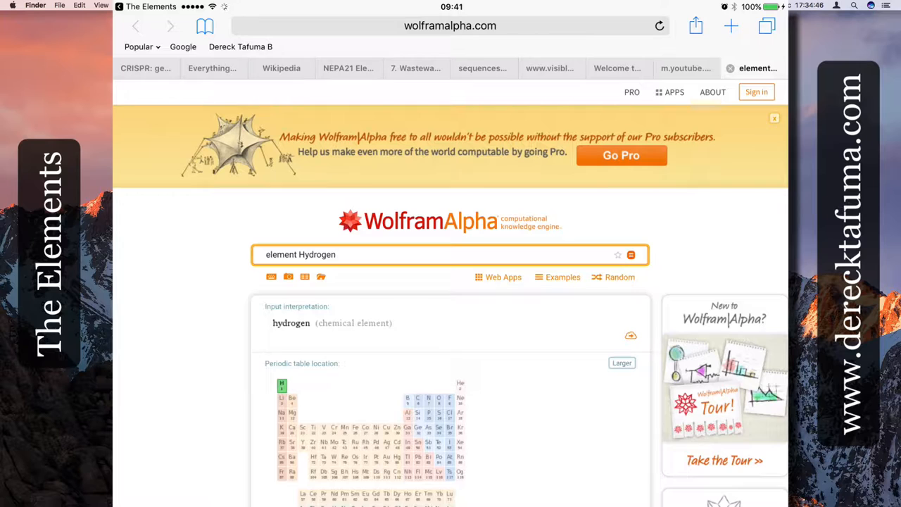
Step: Scroll hydrogen's Wolfram Alpha results through its image and basic, thermodynamic and material properties
scroll("down", 3)
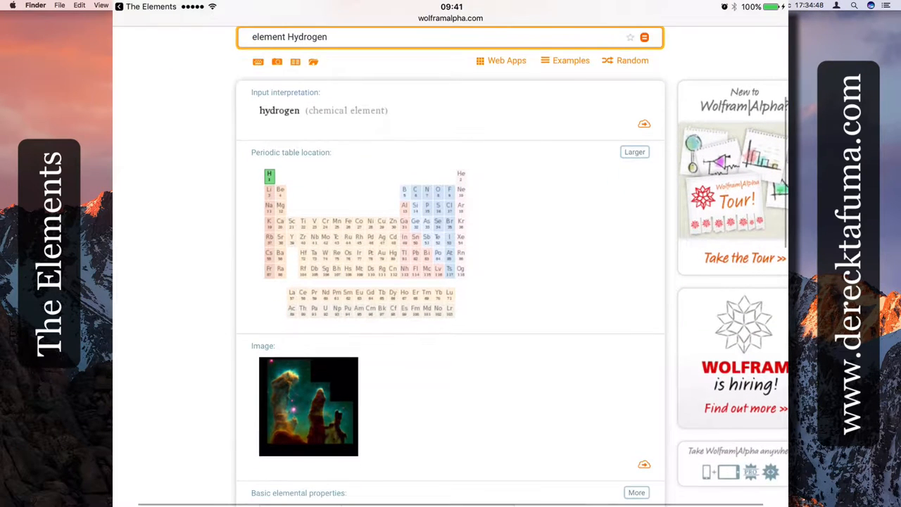
scroll("down", 3)
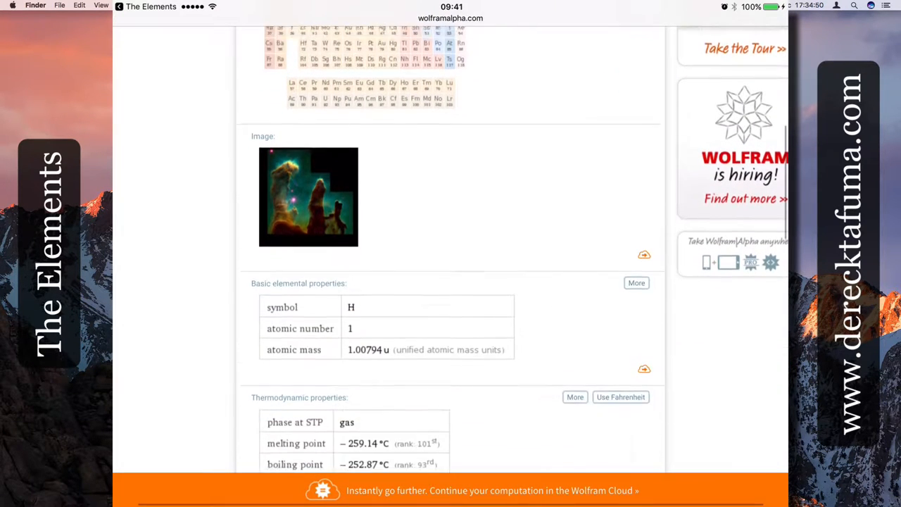
scroll("down", 3)
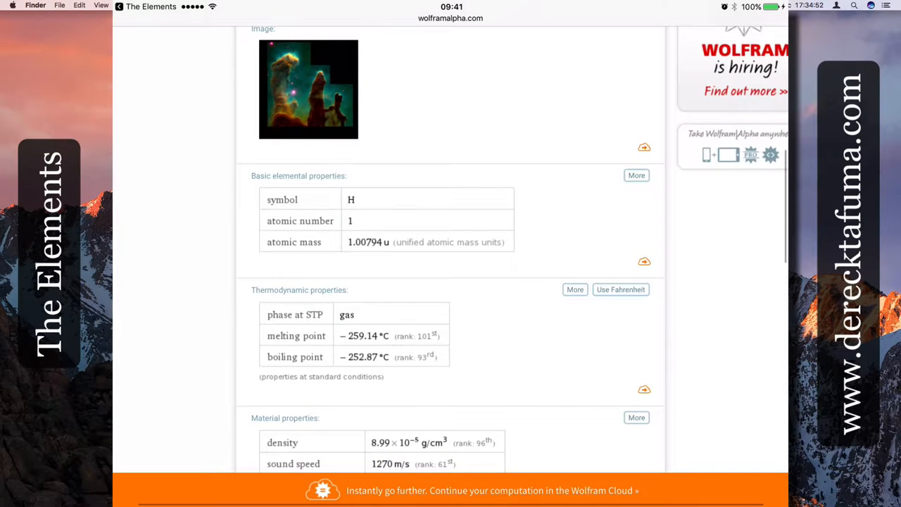
scroll("down", 3)
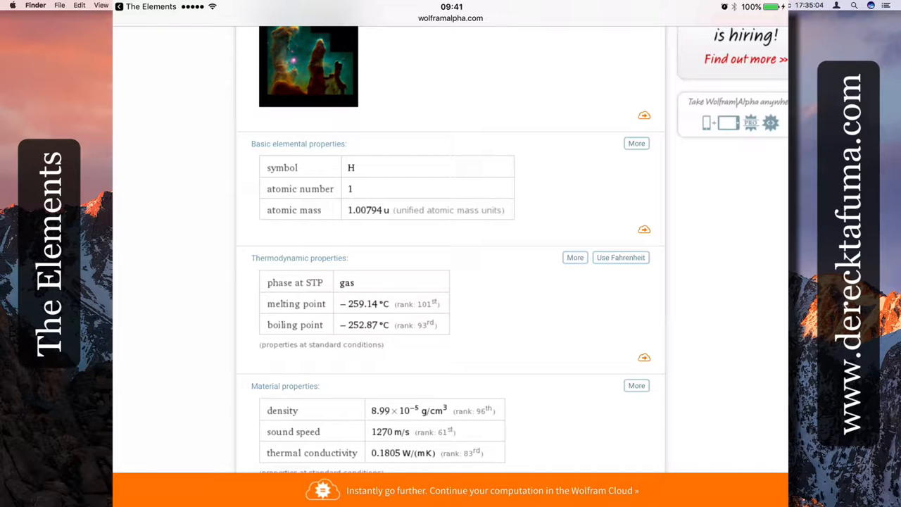
Step: Scroll hydrogen's results past reactivity and abundances to the identifiers, then back up slightly
scroll("down", 3)
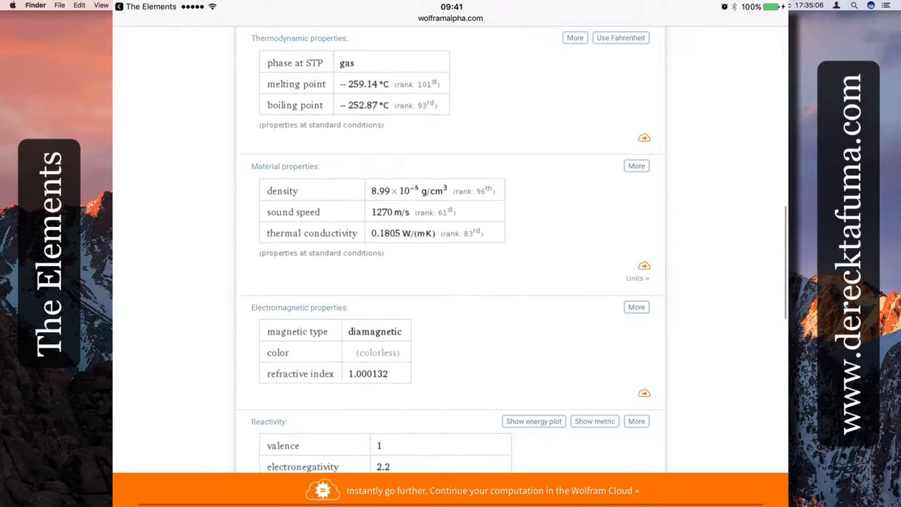
scroll("down", 3)
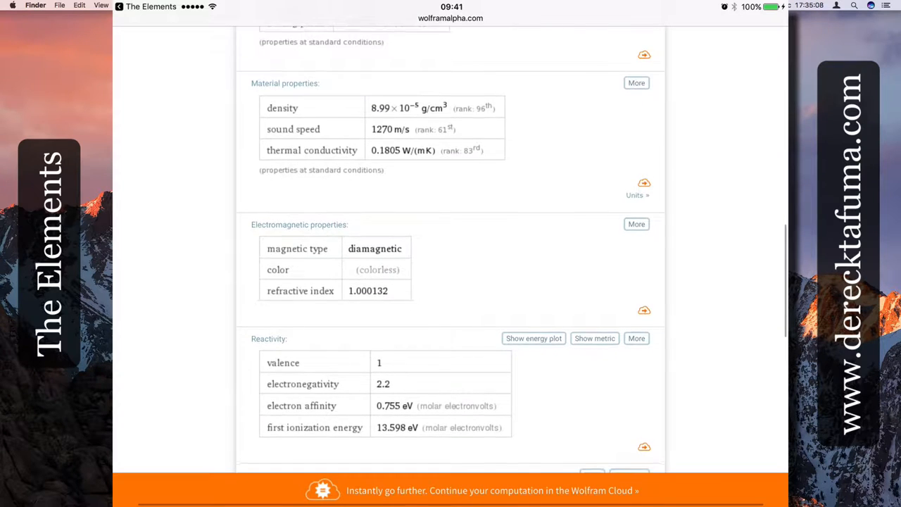
scroll("down", 3)
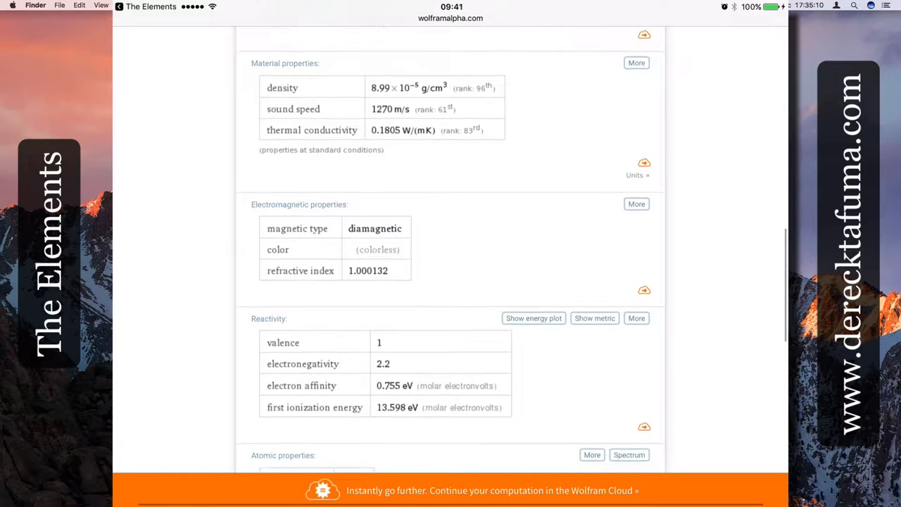
scroll("down", 3)
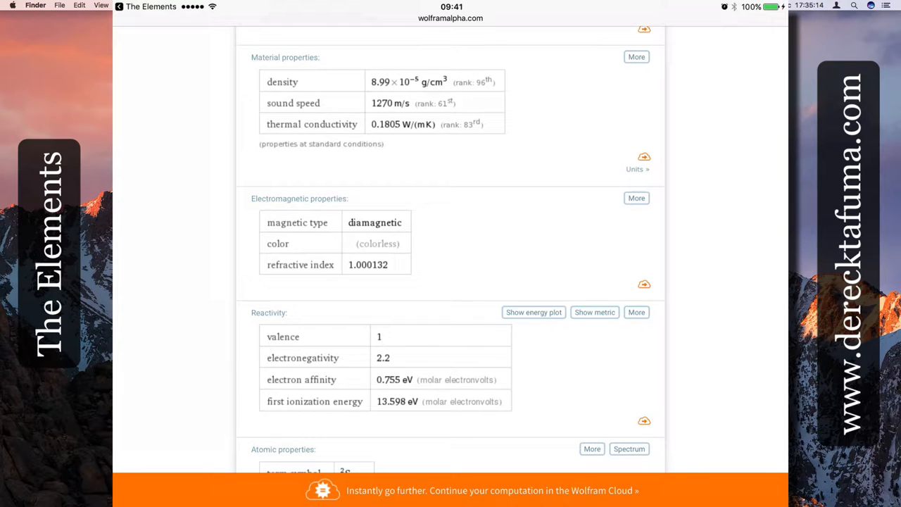
scroll("down", 3)
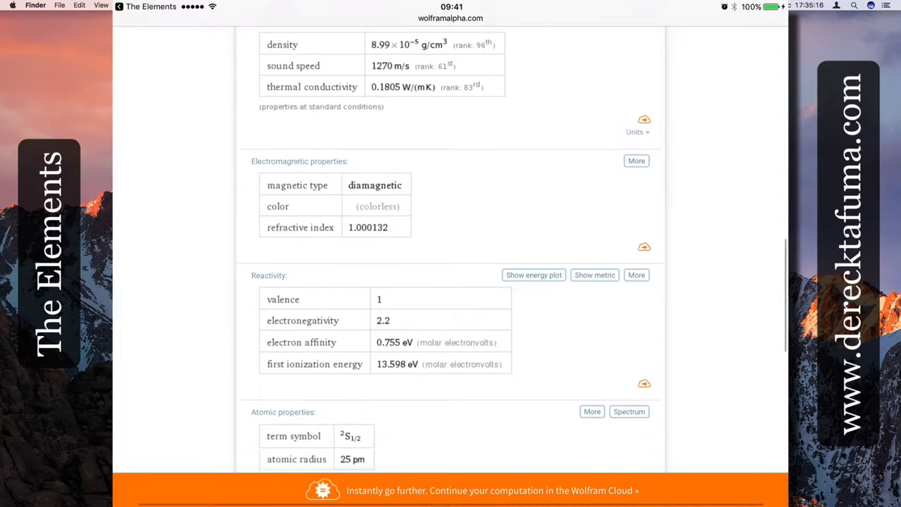
scroll("down", 3)
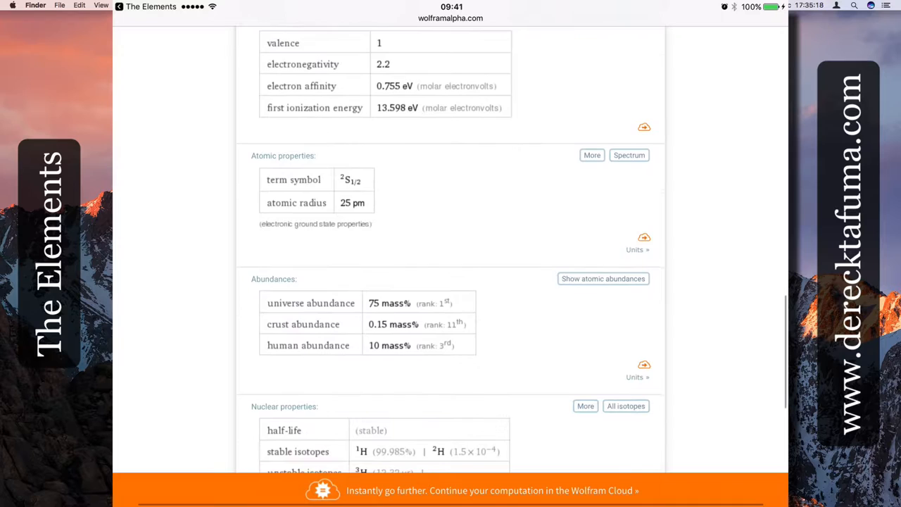
scroll("down", 3)
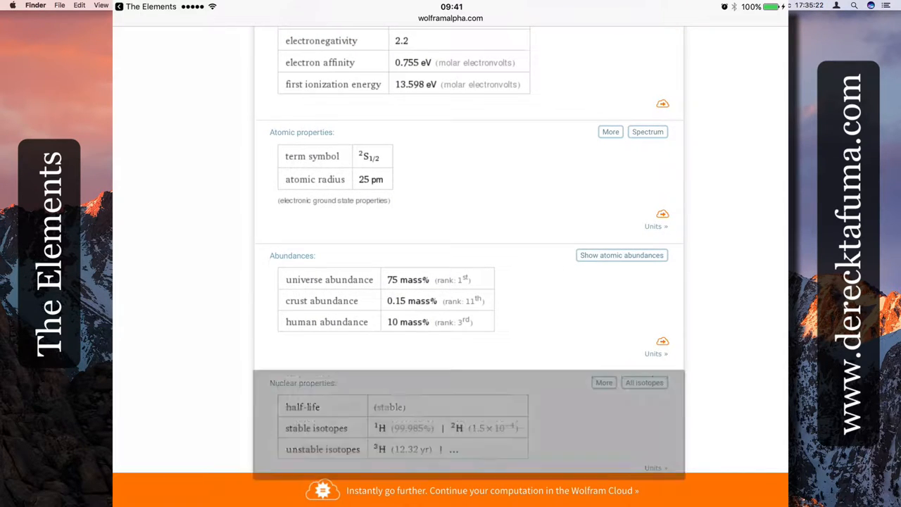
scroll("down", 3)
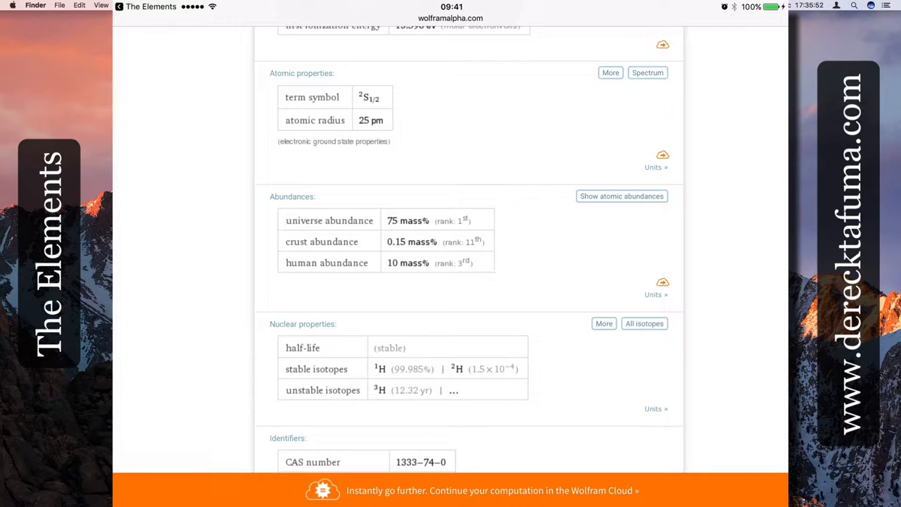
scroll("down", 3)
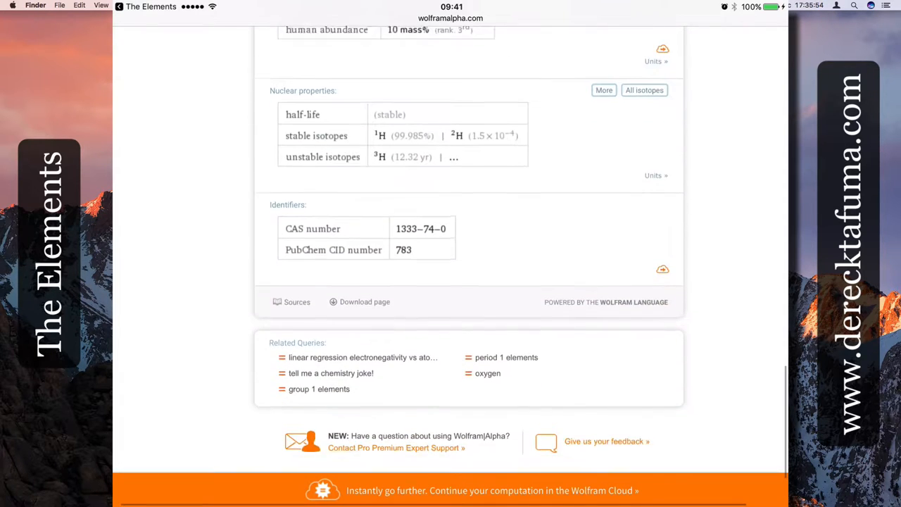
scroll("down", 3)
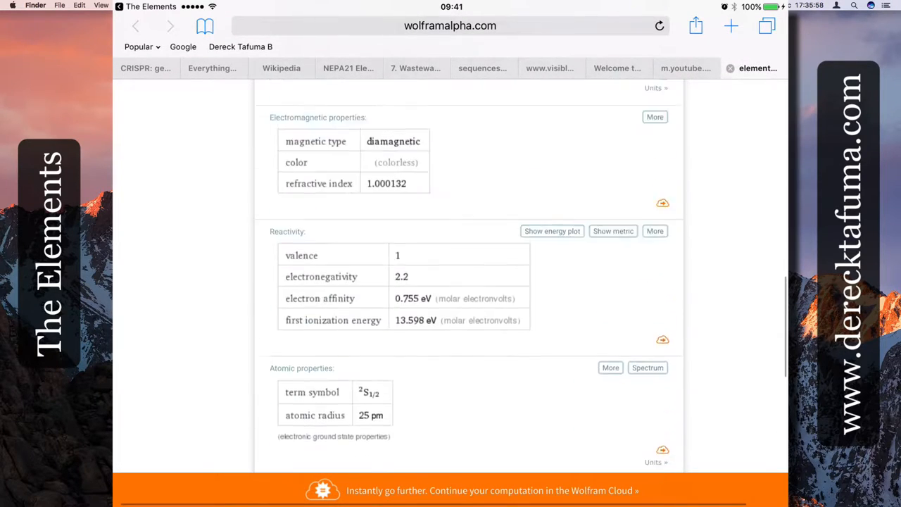
scroll("up", 3)
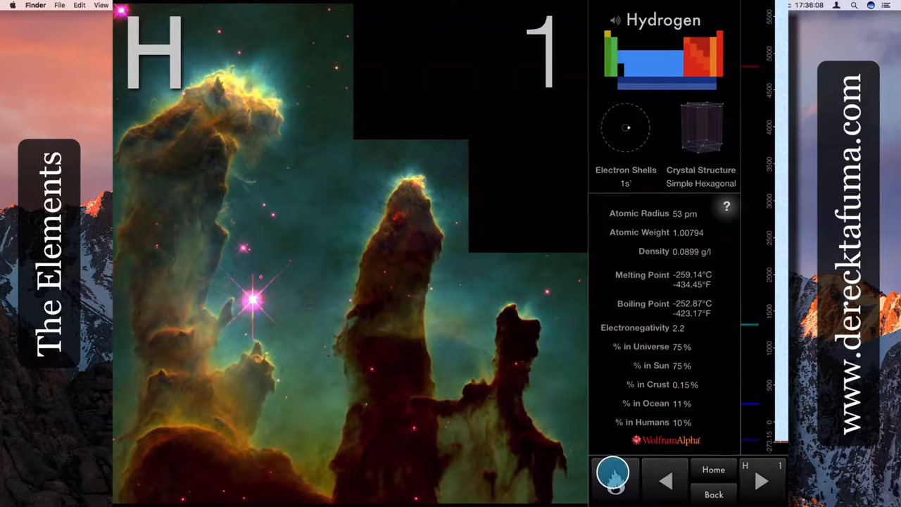
Step: Open hydrogen's gallery card with the soap-bubble photo and short description
left_click(614, 475)
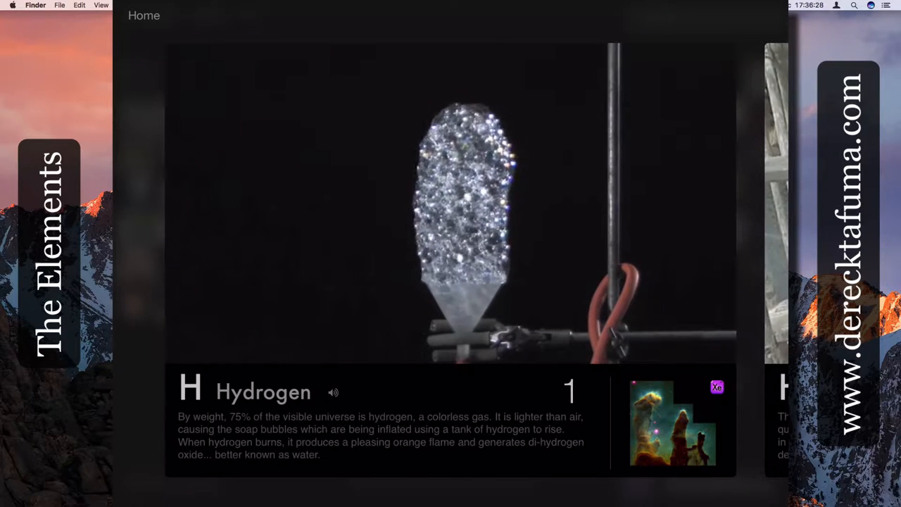
Step: Close hydrogen's image card and go Home to the periodic table of element tiles
left_click(716, 388)
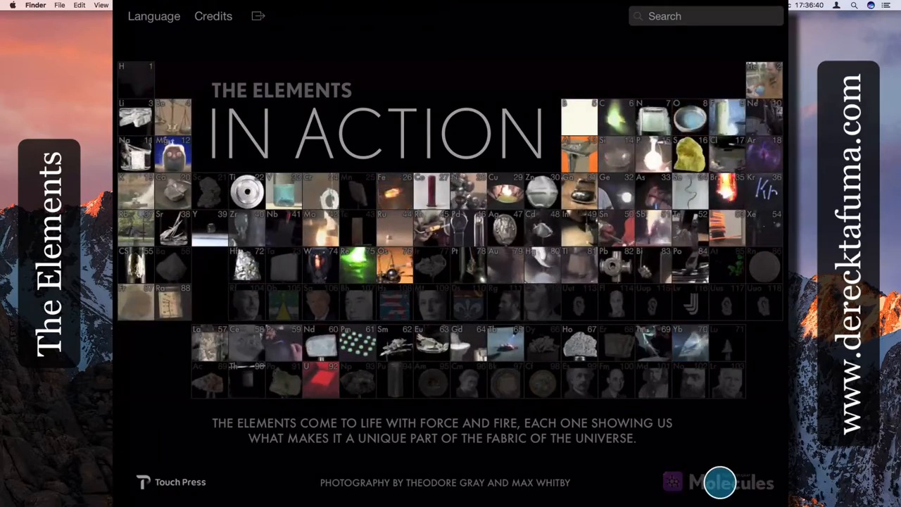
left_click(719, 482)
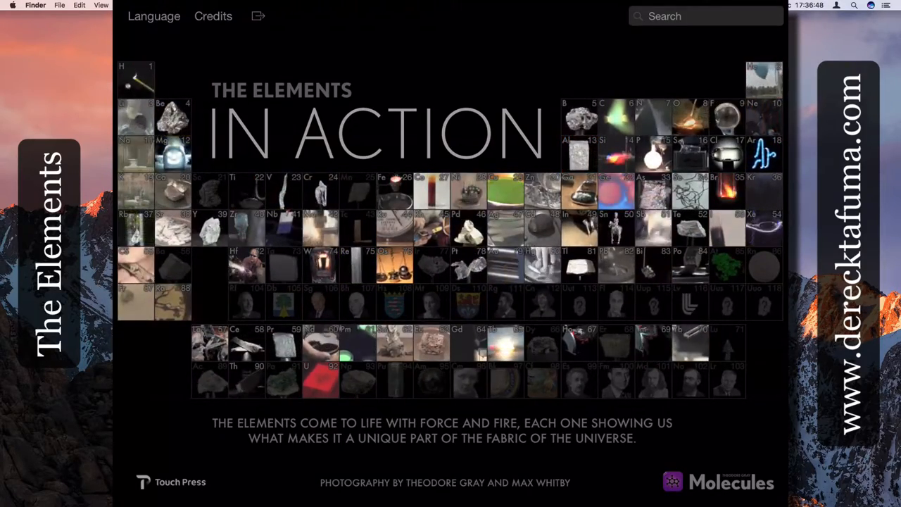
Step: Open sulfur (16) to view its yellow specimen and property data
left_click(135, 77)
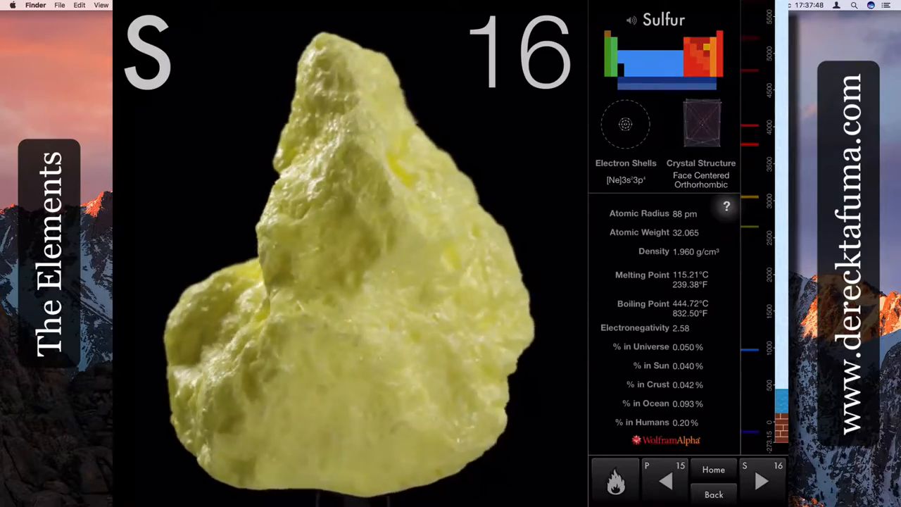
Step: Go Home, search for "go", and open Gold's page from the results
left_click(713, 469)
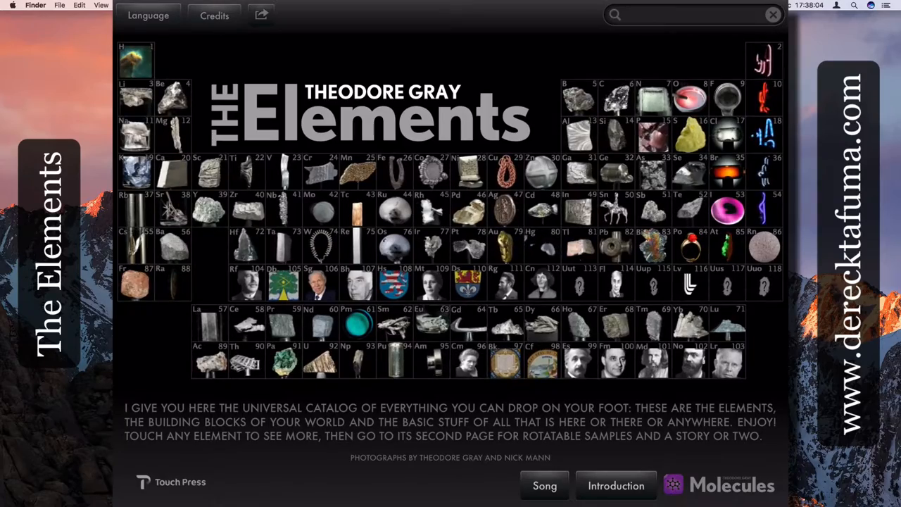
left_click(690, 14)
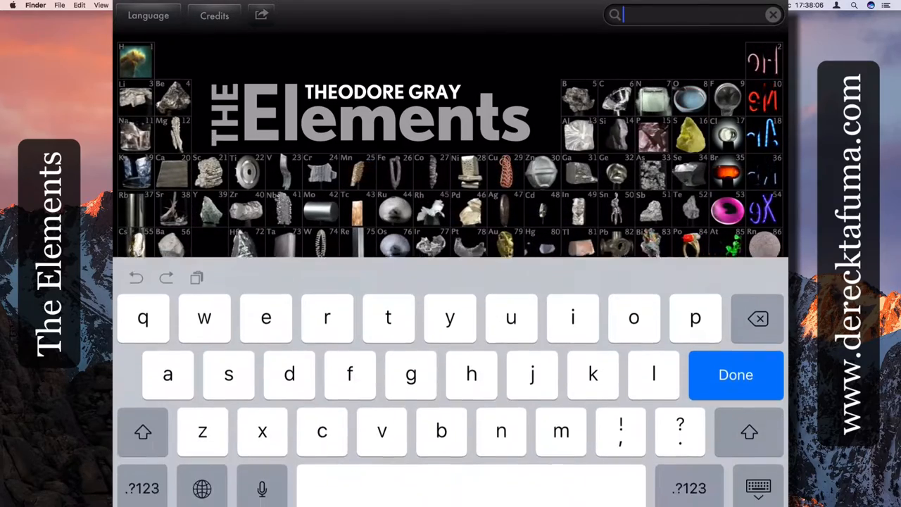
type("go")
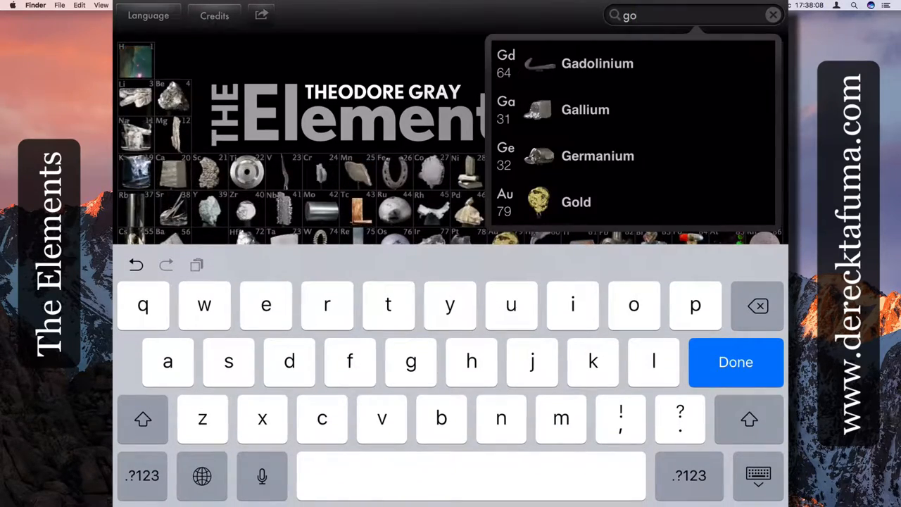
left_click(576, 202)
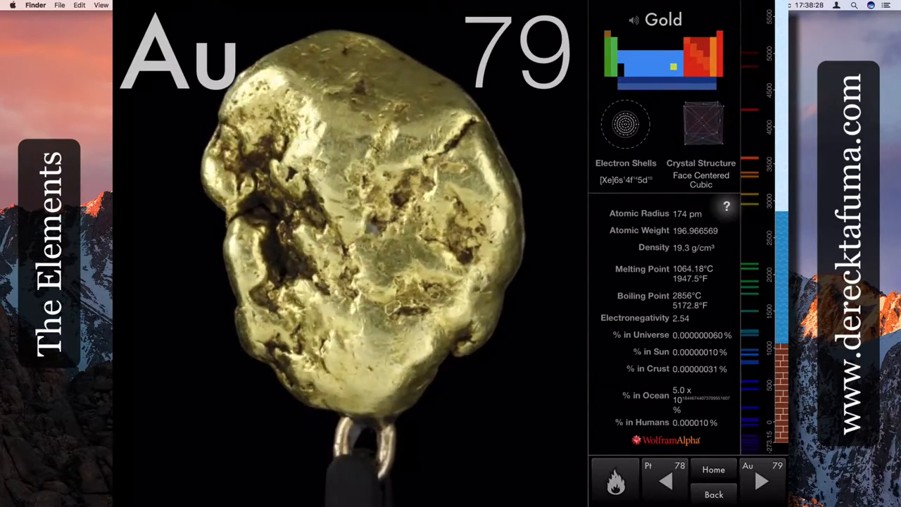
Step: Tap Home on gold's page to return to the periodic table overview
left_click(713, 470)
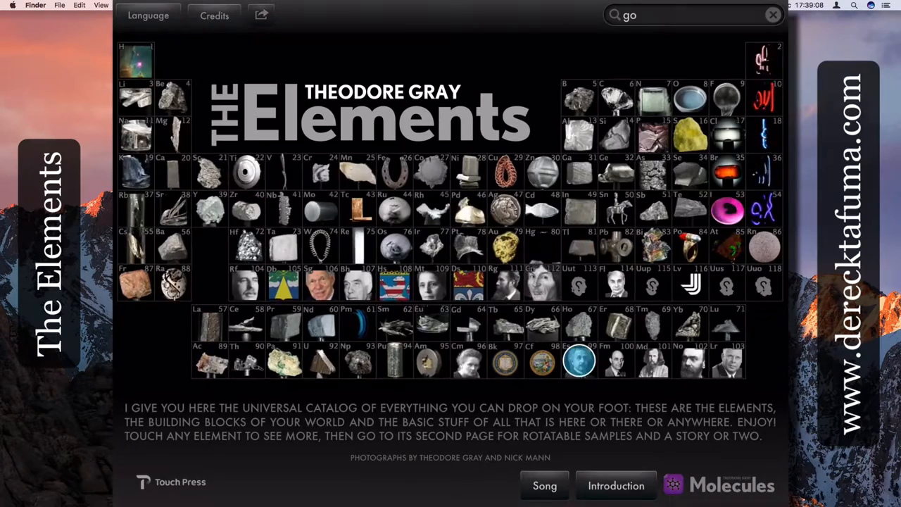
Step: Close The Elements, leaving the iPad on its home screen of app icons
left_click(579, 361)
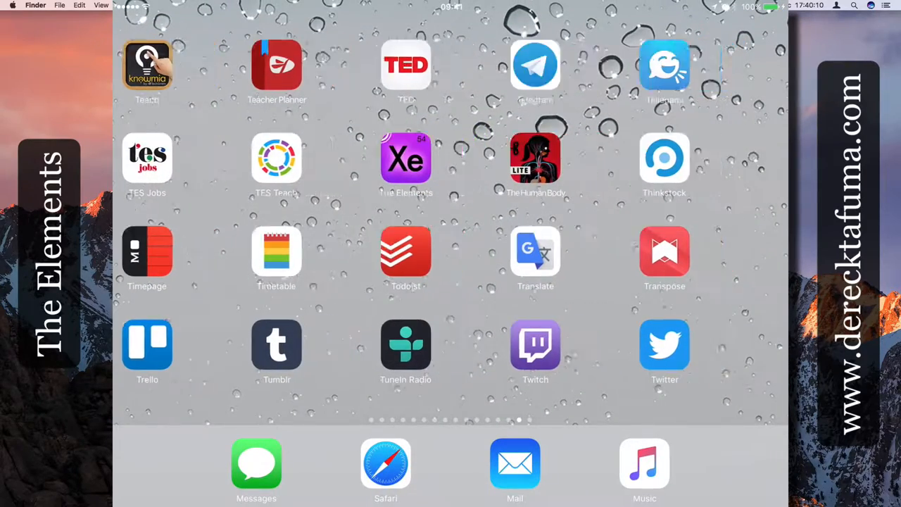
Step: Swipe back through eight home screen pages to the built-in apps page
scroll("left", 3)
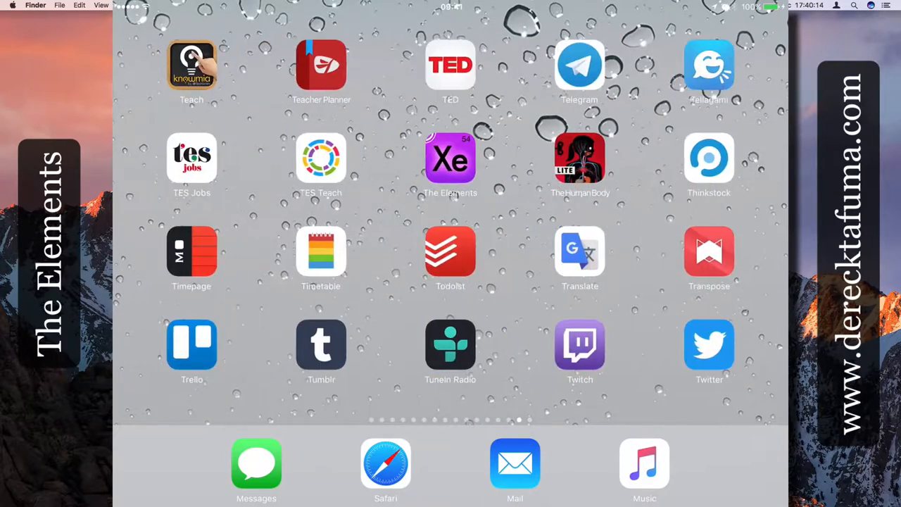
scroll("left", 3)
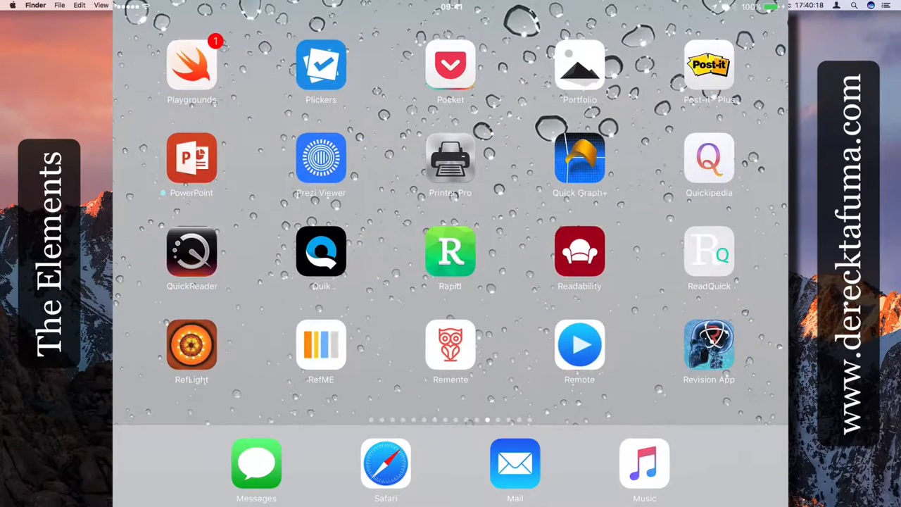
scroll("left", 3)
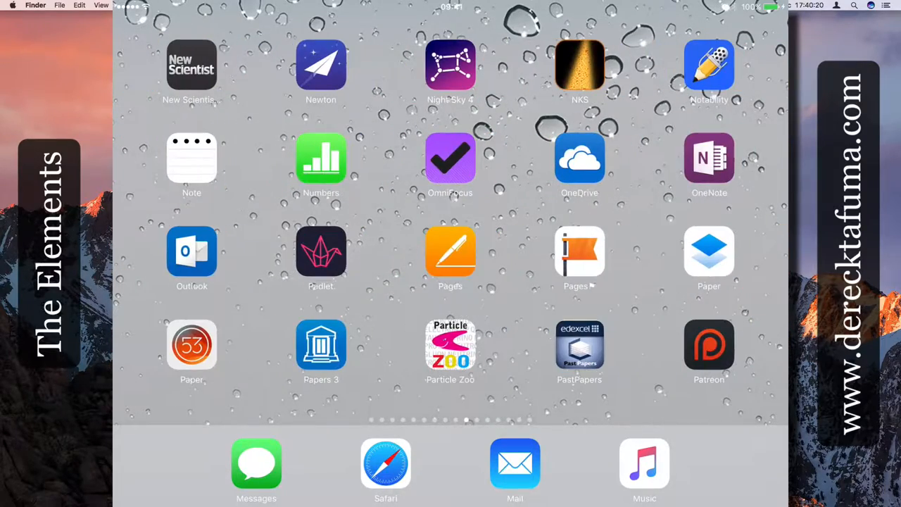
scroll("left", 3)
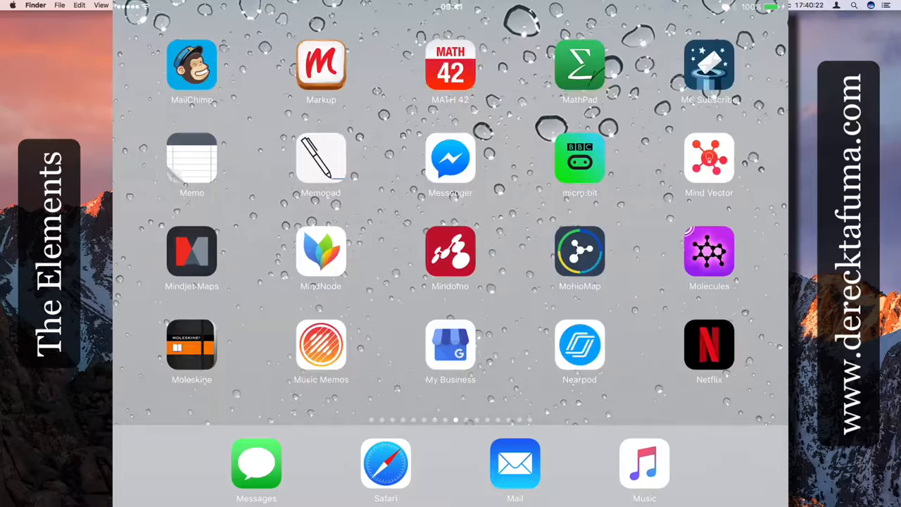
scroll("left", 3)
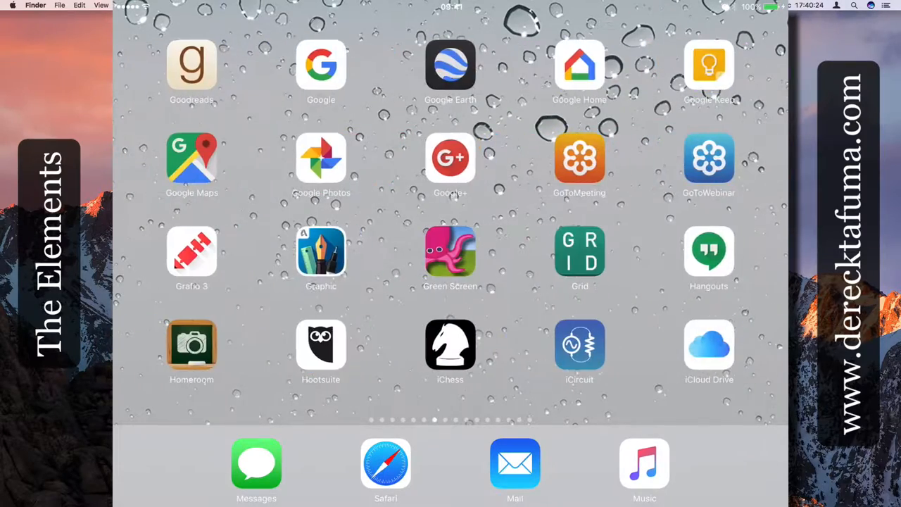
scroll("left", 3)
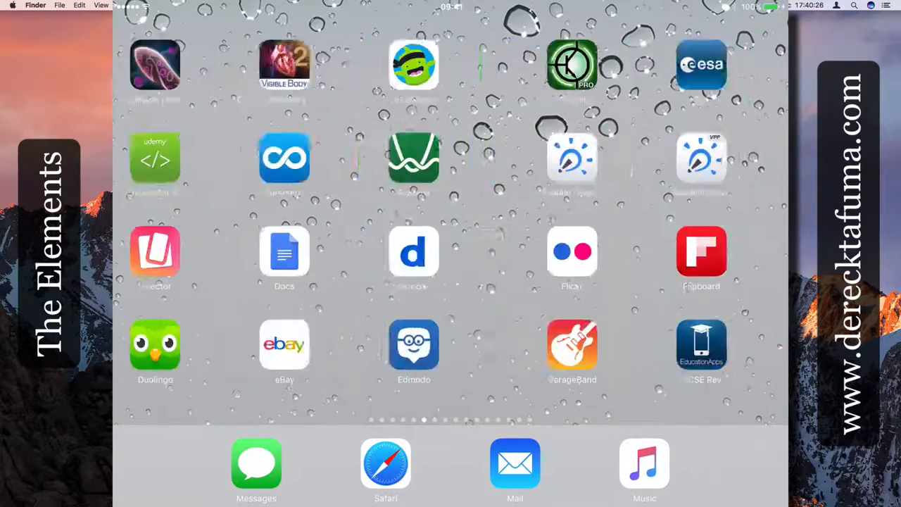
scroll("left", 3)
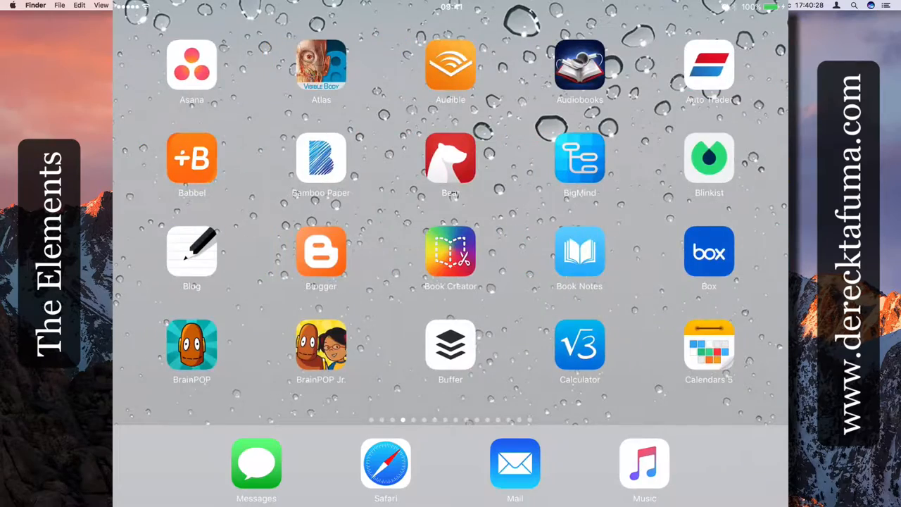
scroll("left", 3)
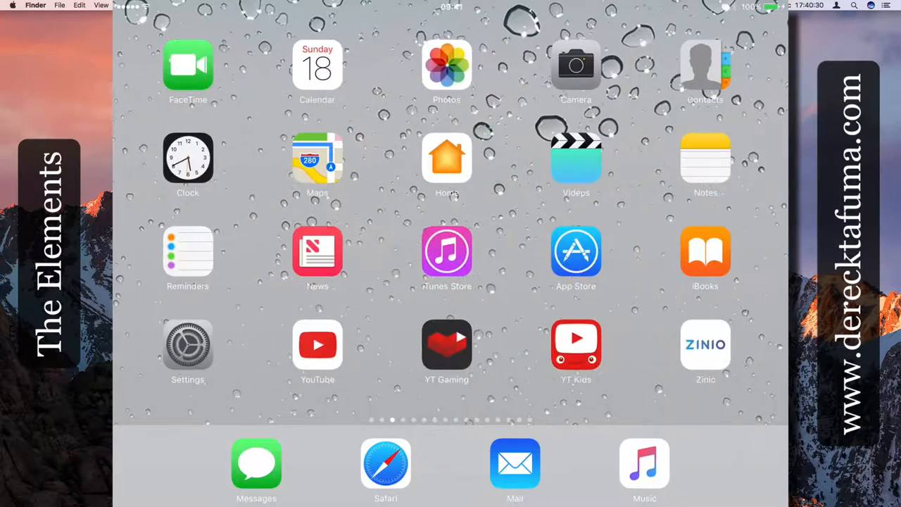